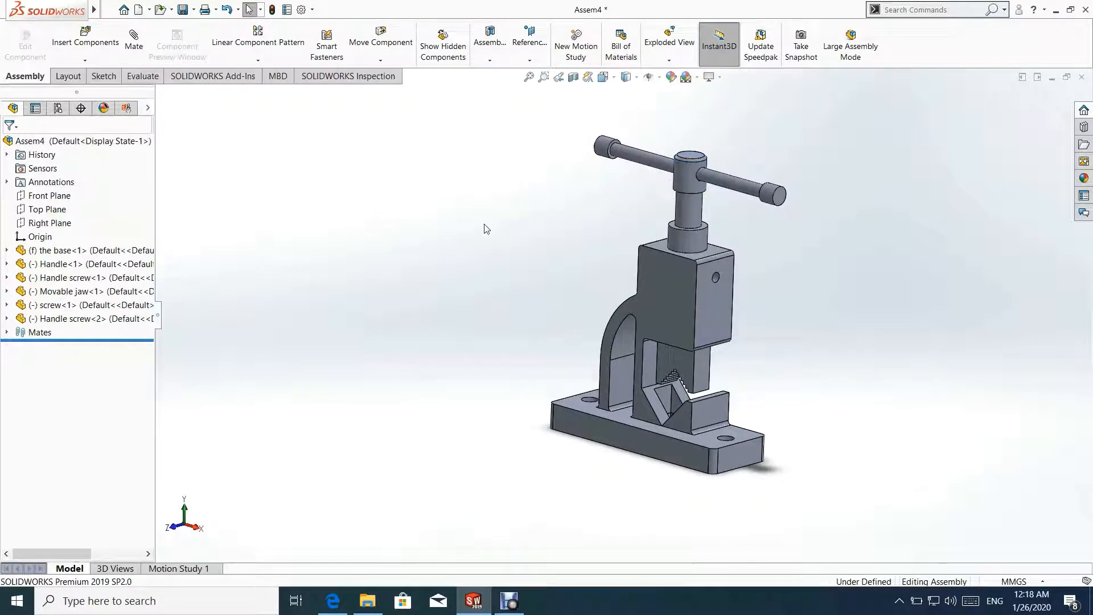
- Close the finished Assem4 vise assembly and bring up the File menu
{"action": "left_click", "coordinate": [109, 9]}
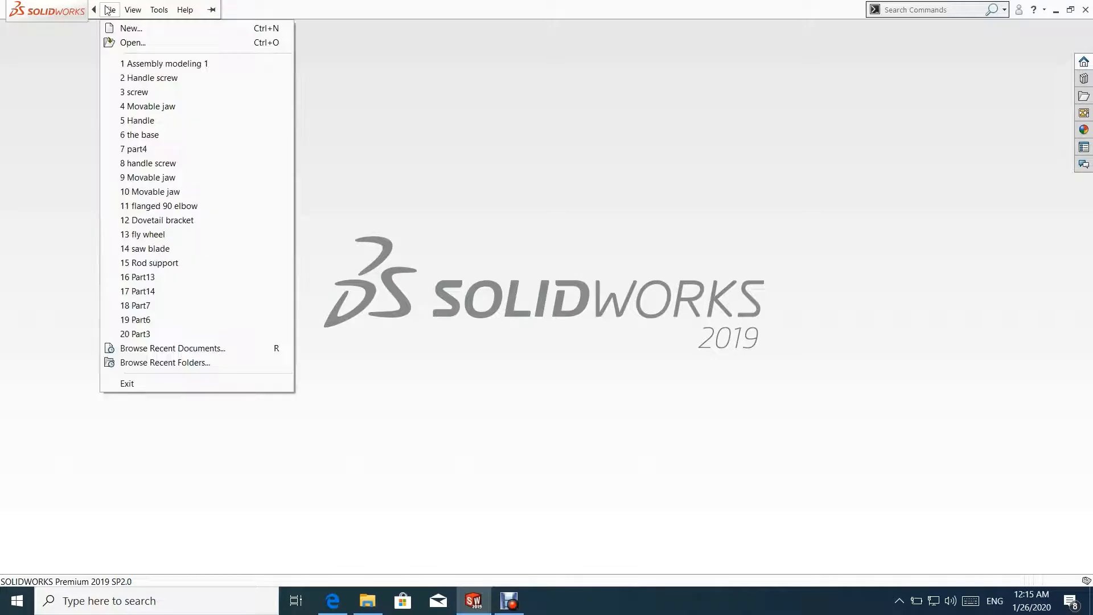
- Create a new assembly and insert 'the base' part, fixed at the origin
{"action": "left_click", "coordinate": [130, 27]}
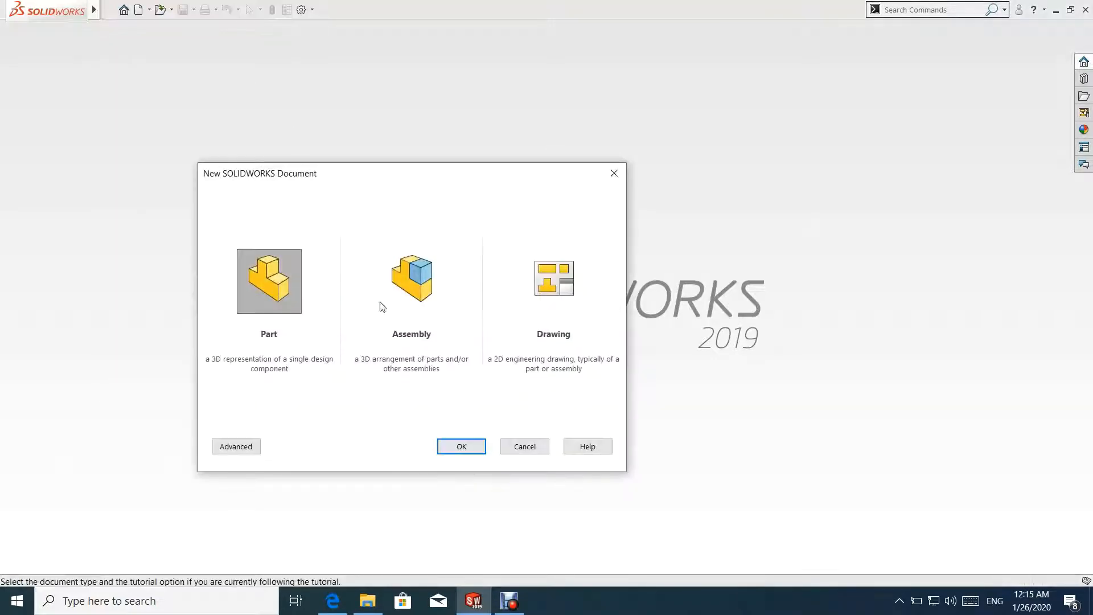
{"action": "left_click", "coordinate": [410, 281]}
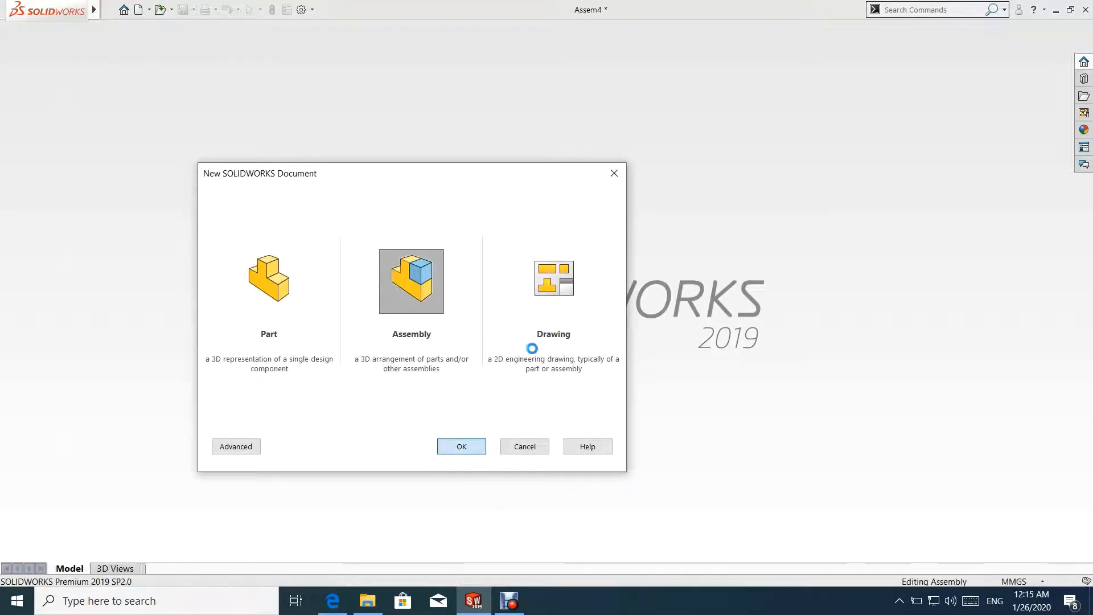
{"action": "left_click", "coordinate": [460, 446]}
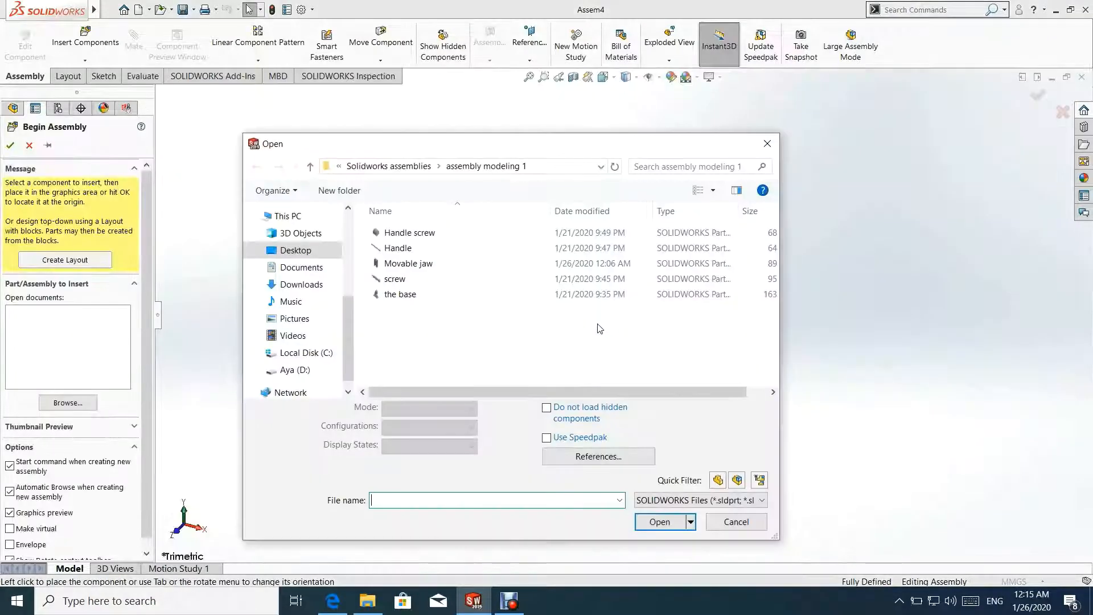
{"action": "left_click", "coordinate": [400, 294]}
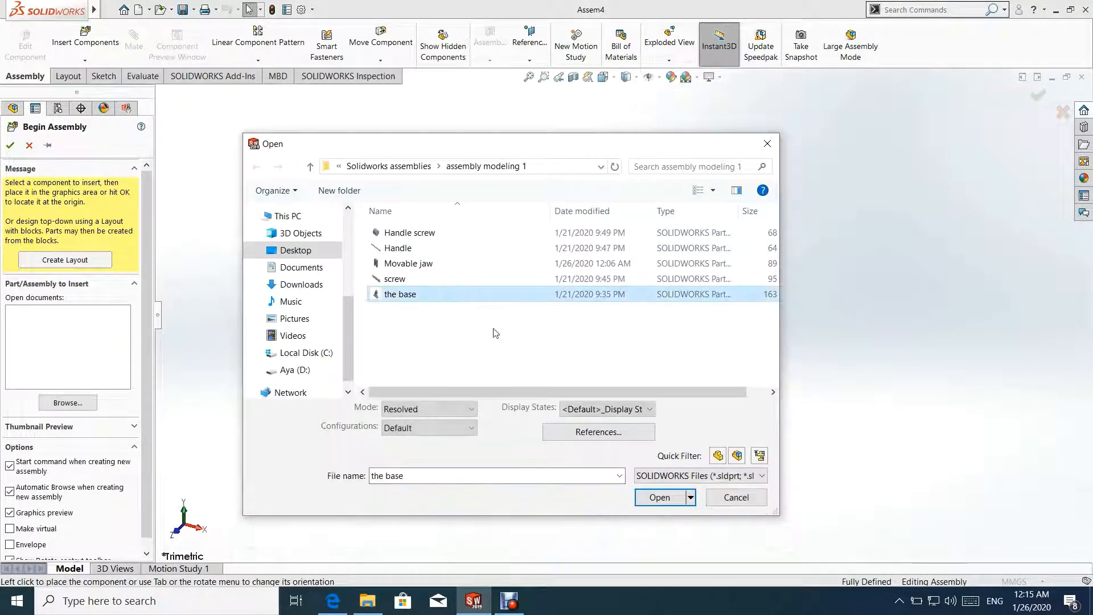
{"action": "left_click", "coordinate": [659, 497]}
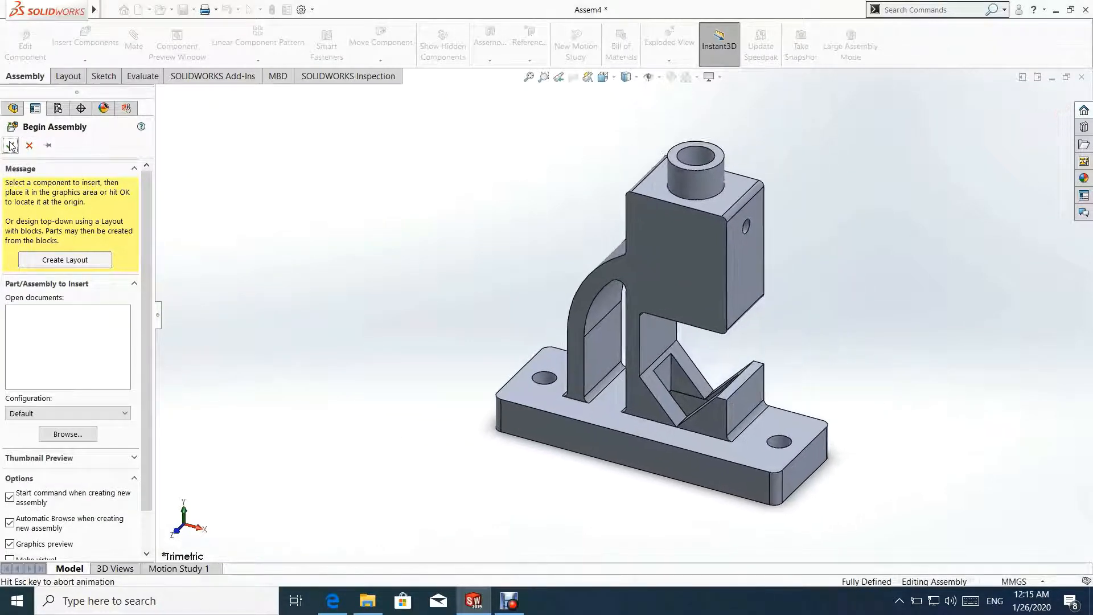
{"action": "left_click", "coordinate": [10, 146]}
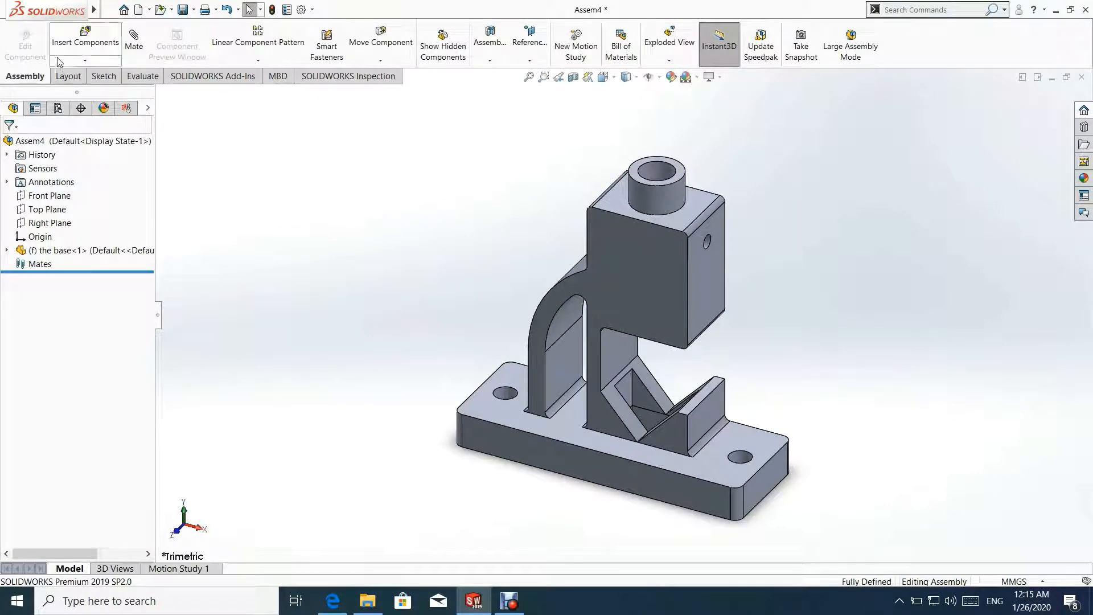
- Insert Handle screw, Handle, Movable jaw and screw together and place them
{"action": "left_click", "coordinate": [84, 41]}
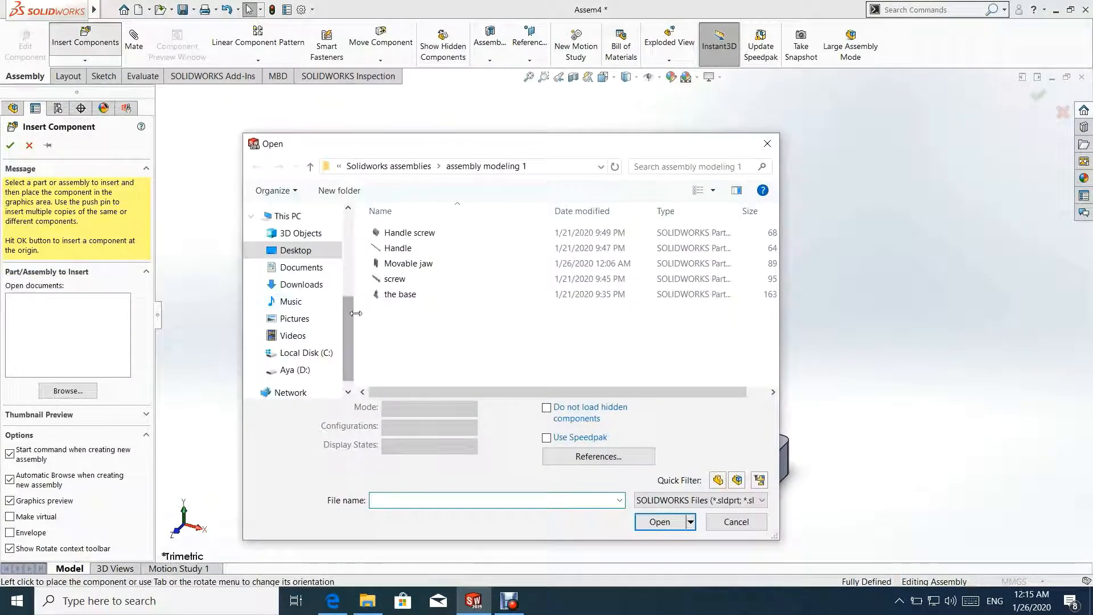
{"action": "left_click", "coordinate": [395, 279]}
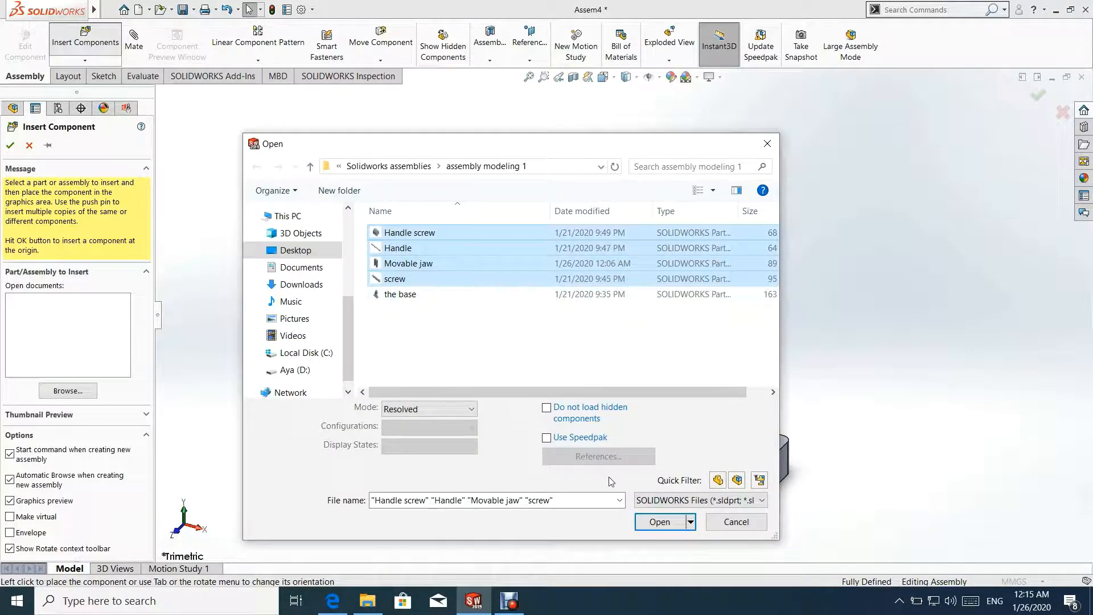
{"action": "left_click", "coordinate": [659, 522]}
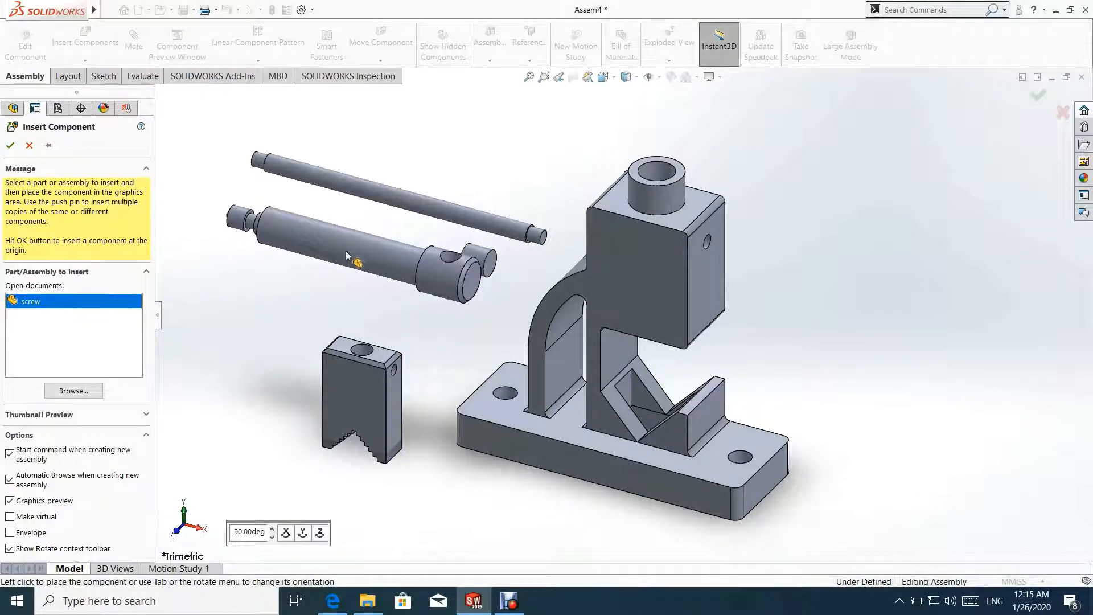
{"action": "left_click", "coordinate": [10, 145]}
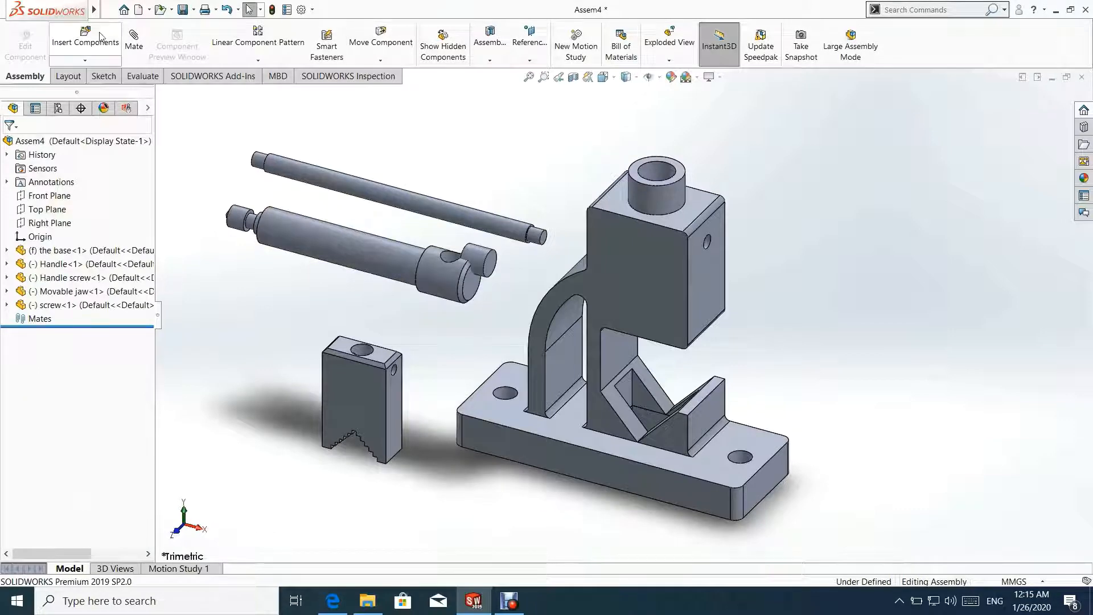
- Insert a second Handle screw instance and place it near the handle
{"action": "left_click", "coordinate": [84, 42]}
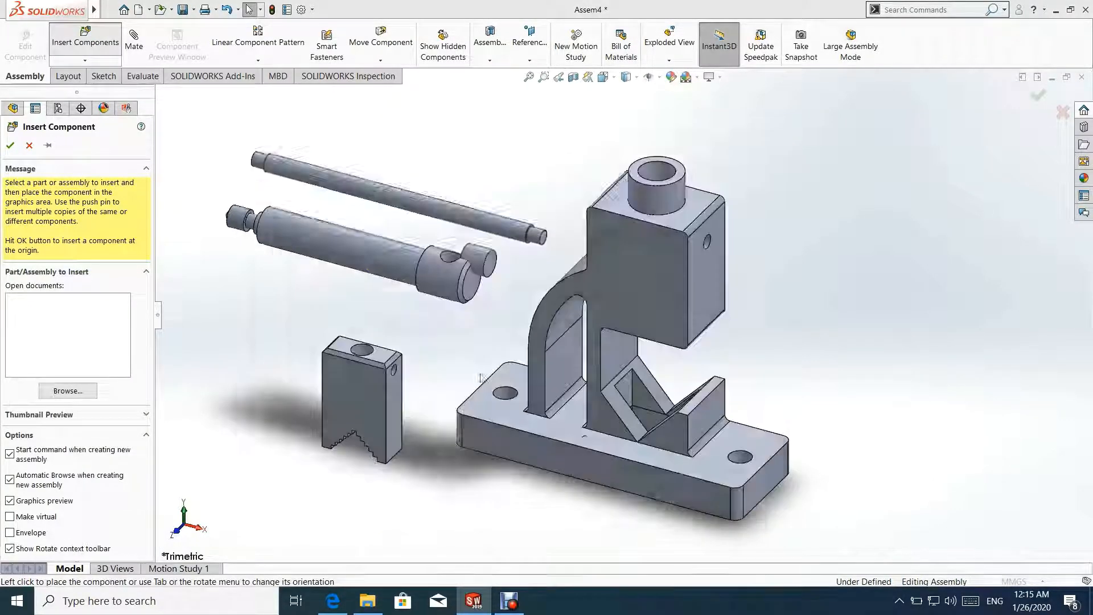
{"action": "left_click", "coordinate": [68, 301]}
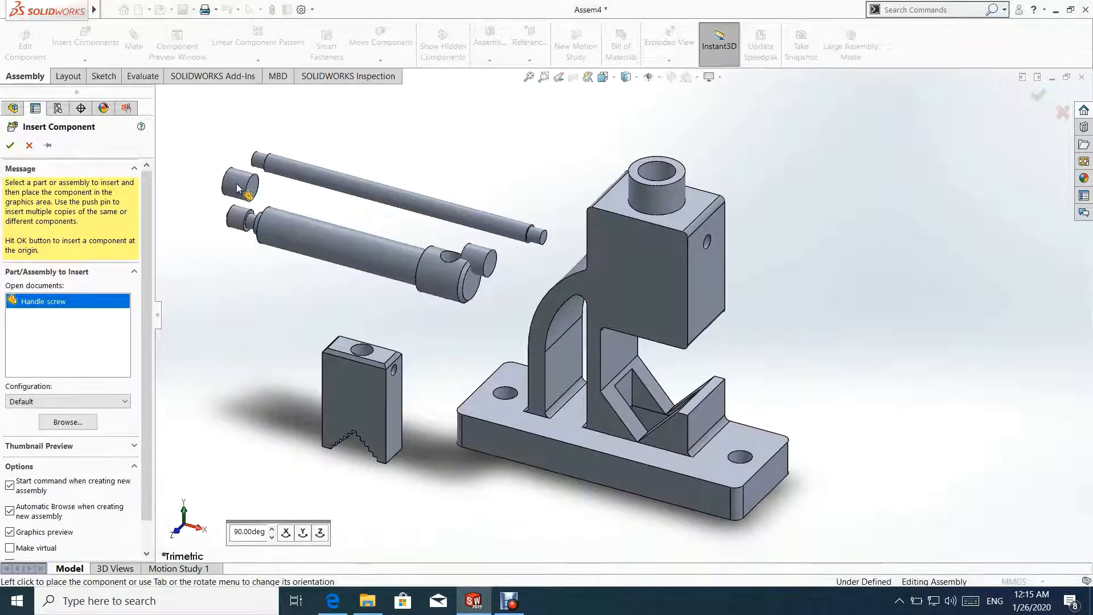
{"action": "left_click", "coordinate": [9, 145]}
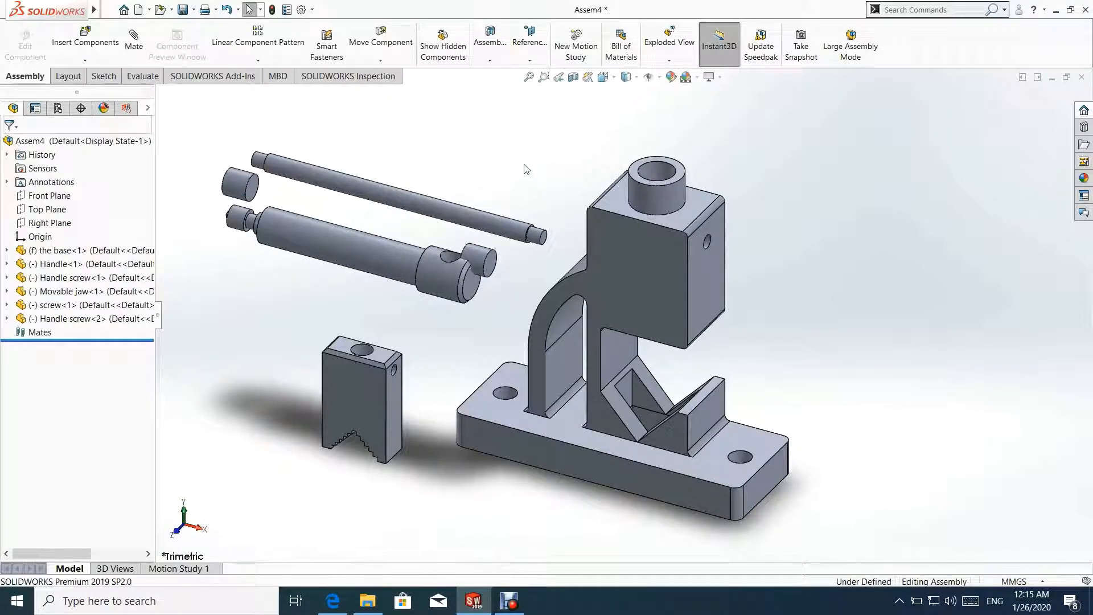
{"action": "left_click", "coordinate": [341, 251]}
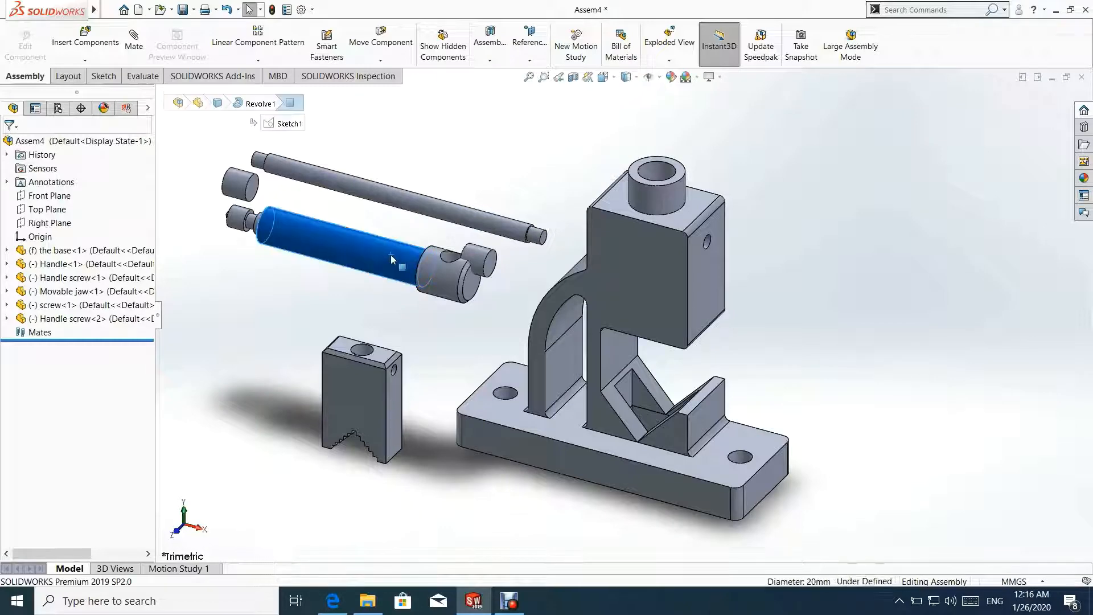
- Rotate the screw upright with the triad and mate its tip concentric to the jaw hole
{"action": "right_click", "coordinate": [390, 260]}
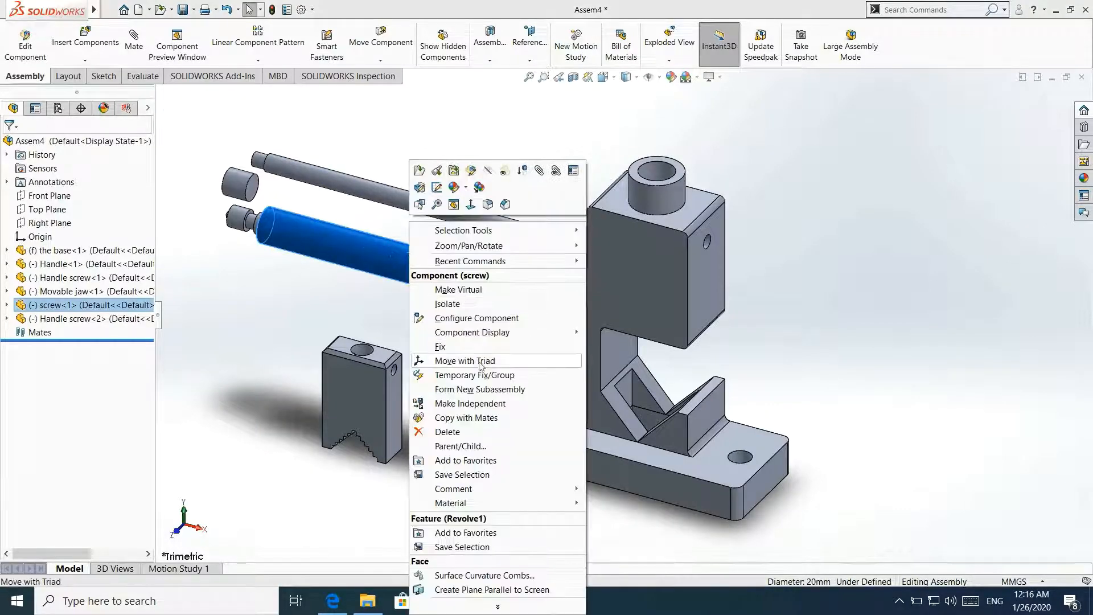
{"action": "left_click", "coordinate": [465, 361]}
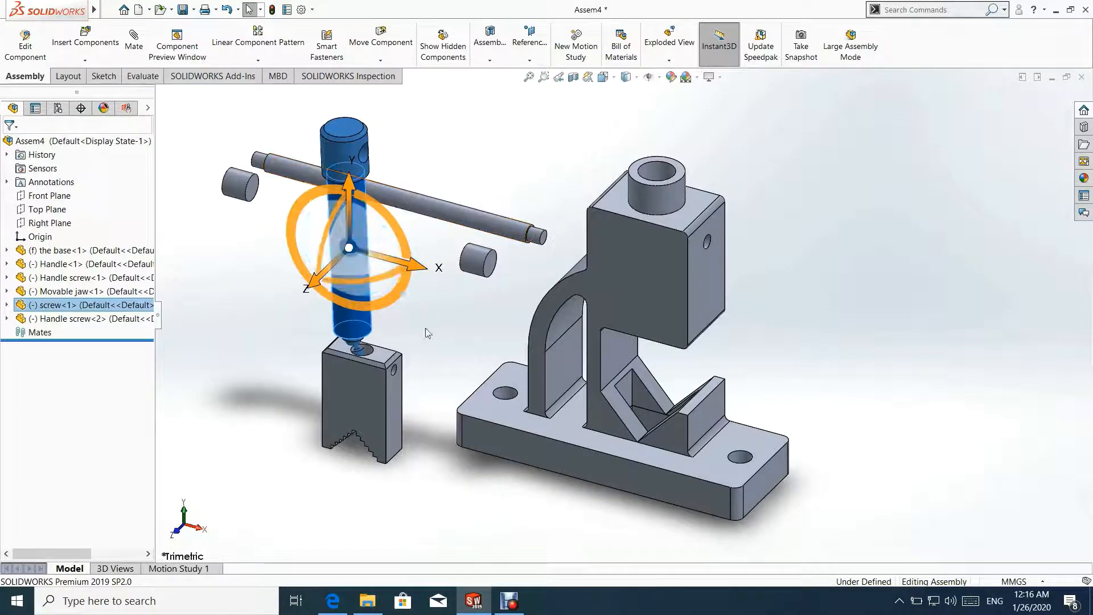
{"action": "left_click", "coordinate": [385, 324]}
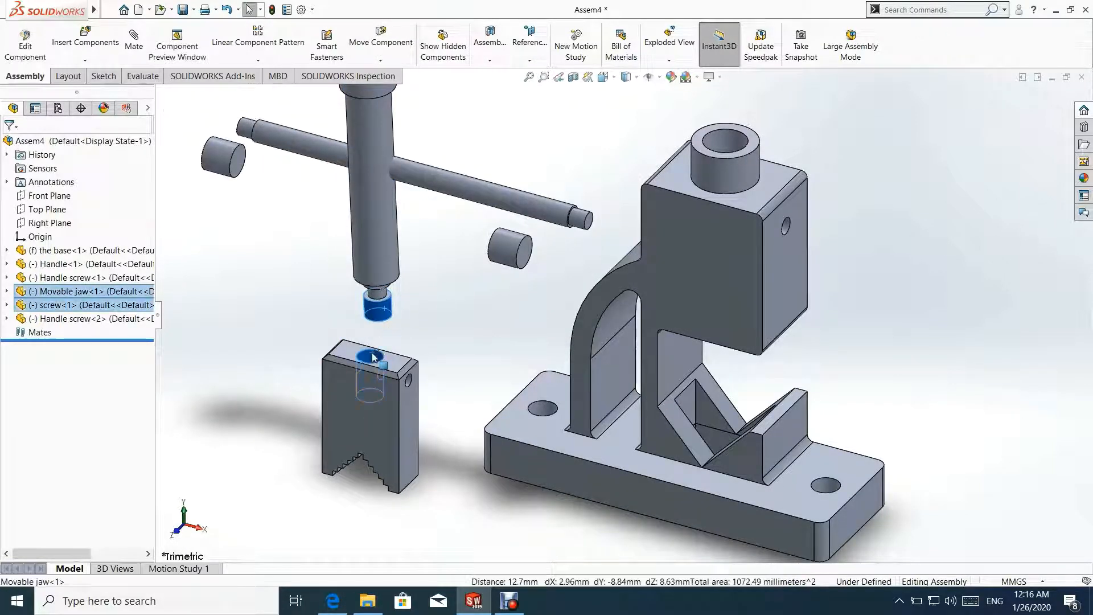
{"action": "left_click", "coordinate": [373, 355]}
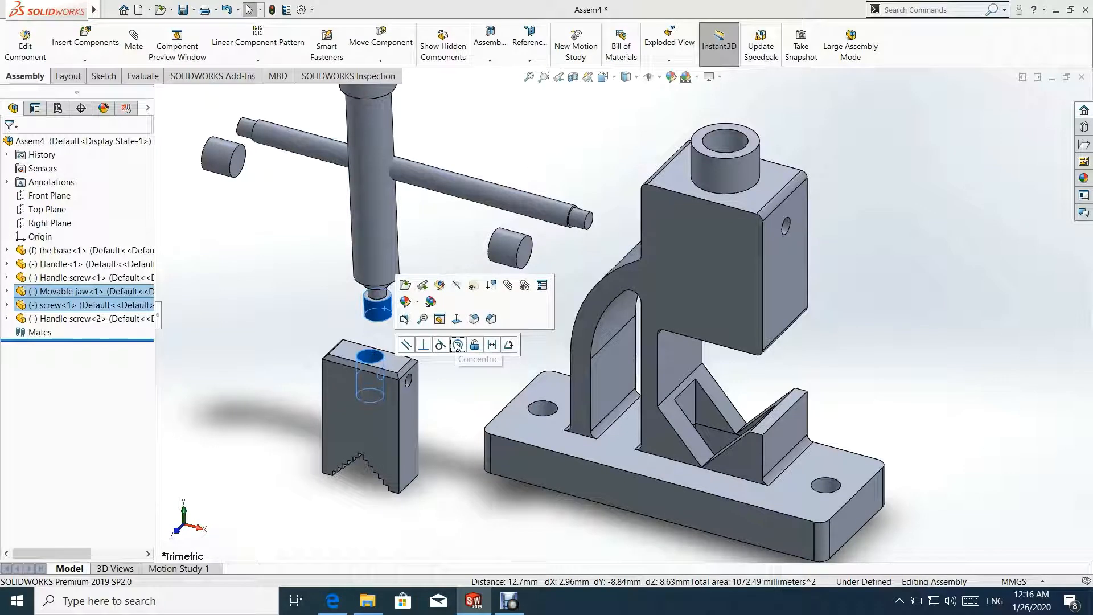
{"action": "left_click", "coordinate": [457, 345]}
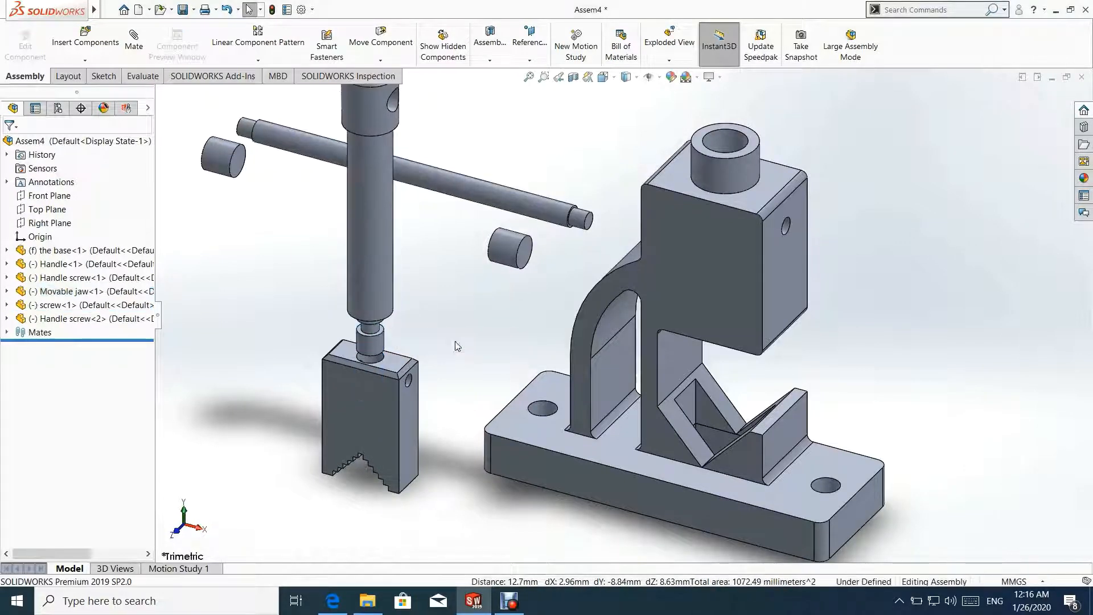
{"action": "left_click", "coordinate": [373, 209]}
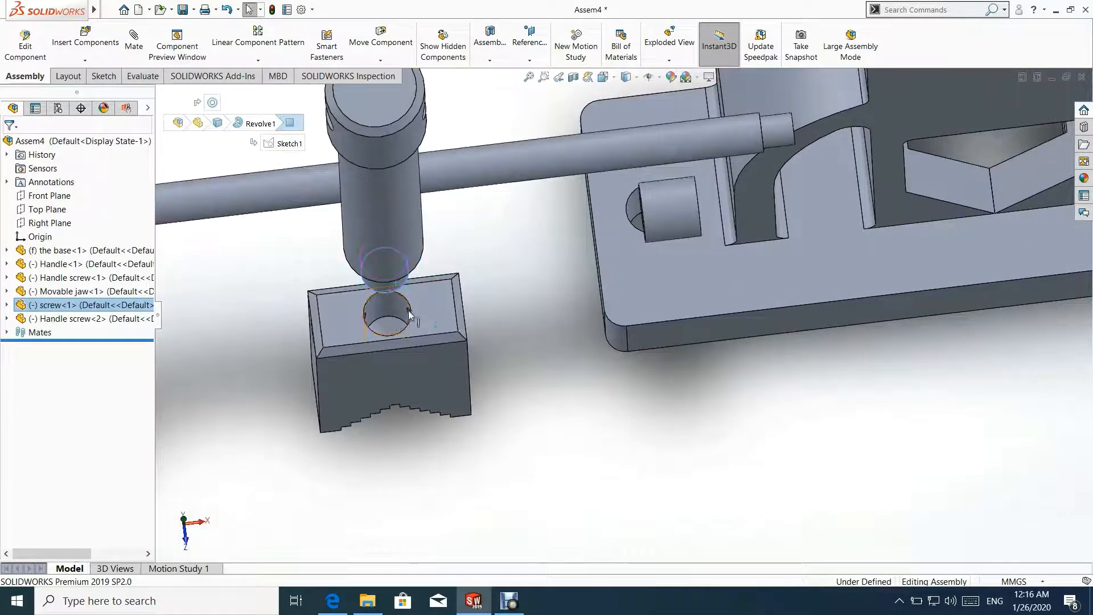
- Select the movable jaw's top face around the hole and a side face
{"action": "left_click", "coordinate": [391, 323]}
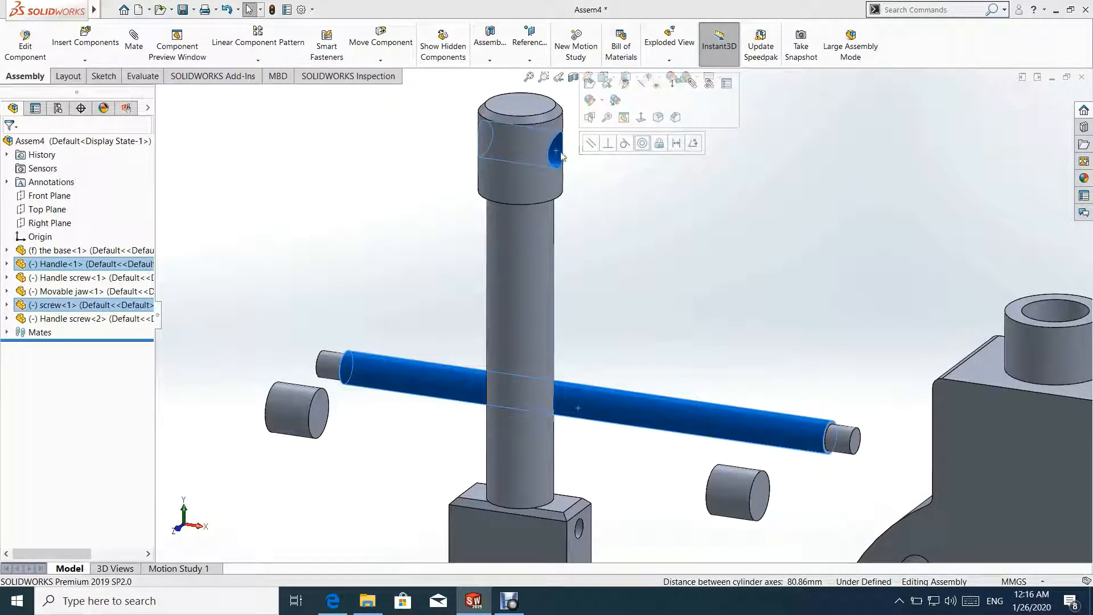
{"action": "mouse_move", "coordinate": [643, 143]}
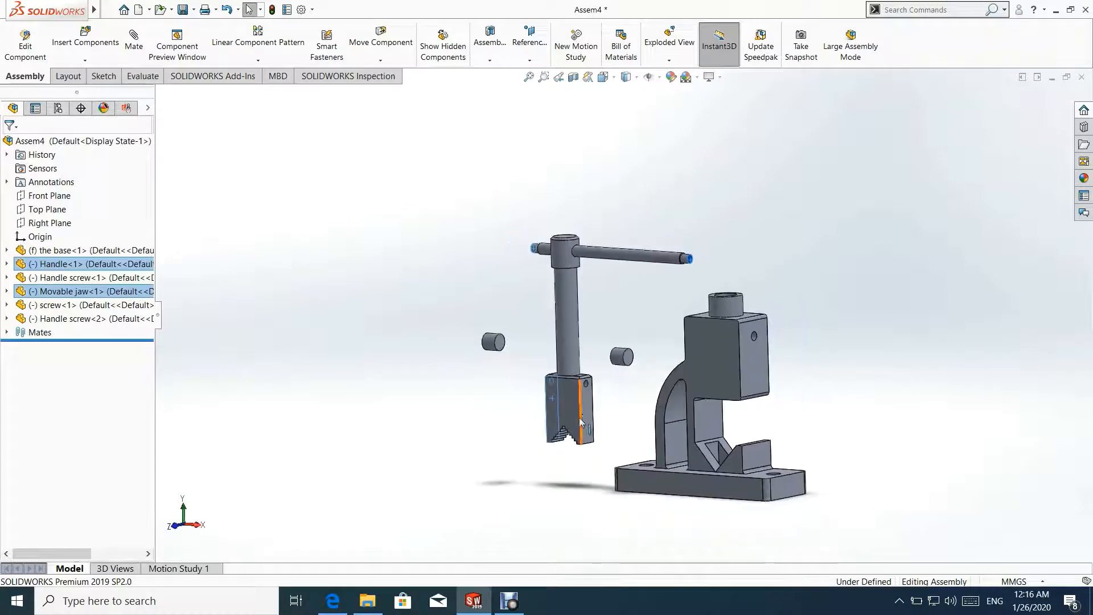
{"action": "left_click", "coordinate": [582, 422]}
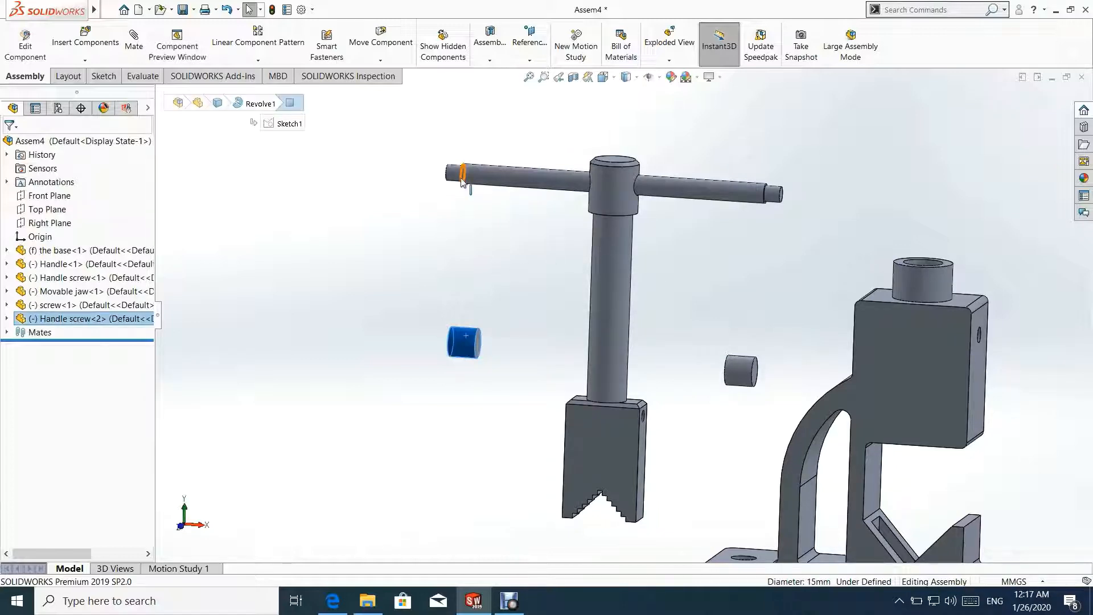
- Mate Handle screw<2> concentric with the handle's left end, flipping its alignment
{"action": "left_click", "coordinate": [457, 173]}
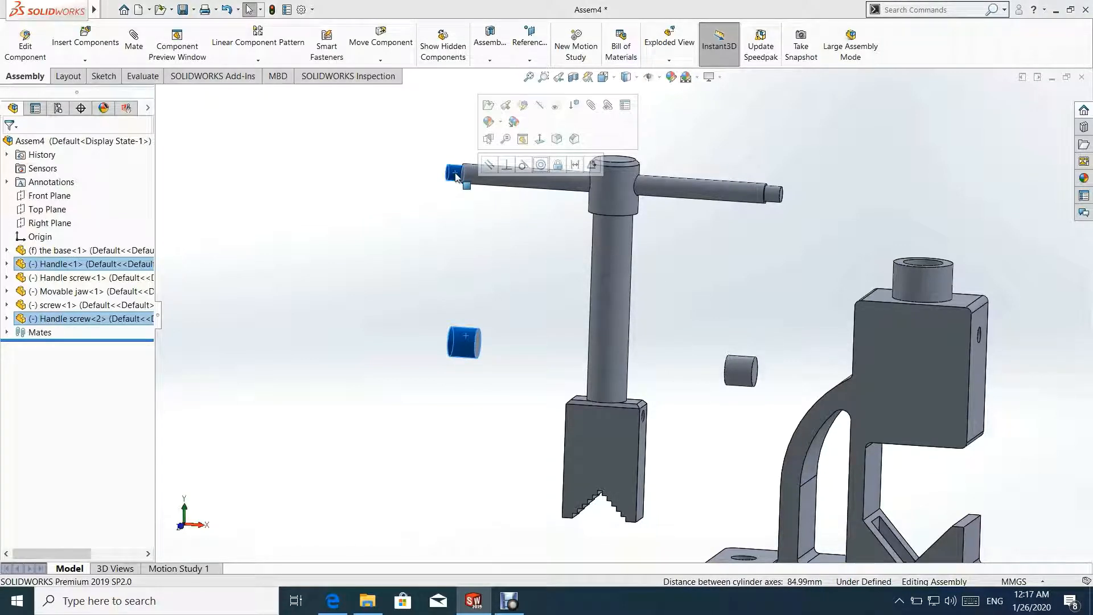
{"action": "mouse_move", "coordinate": [540, 165]}
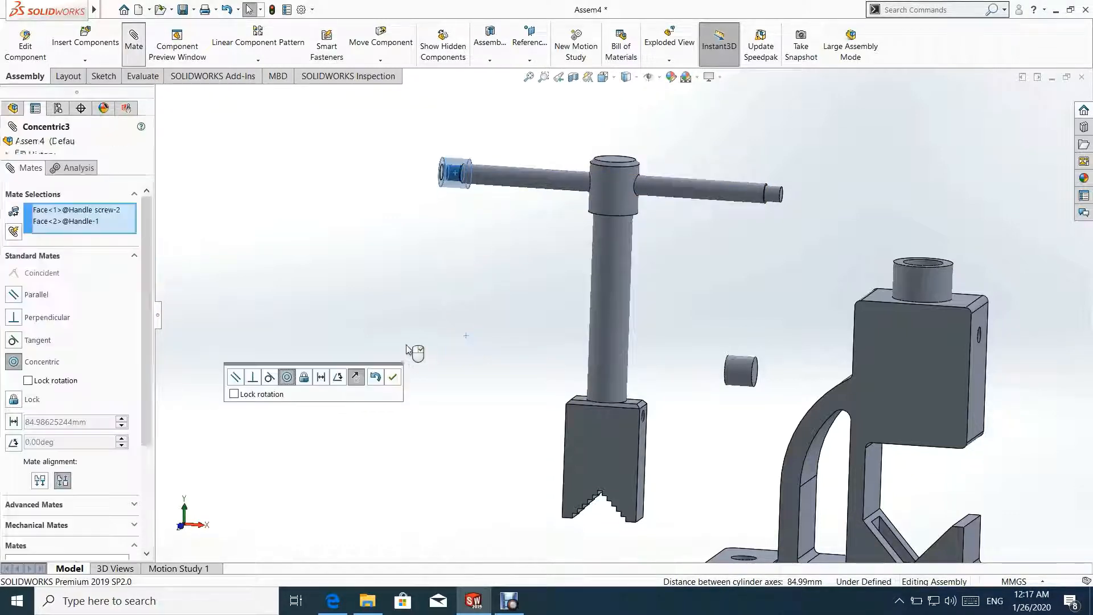
{"action": "left_click", "coordinate": [375, 377]}
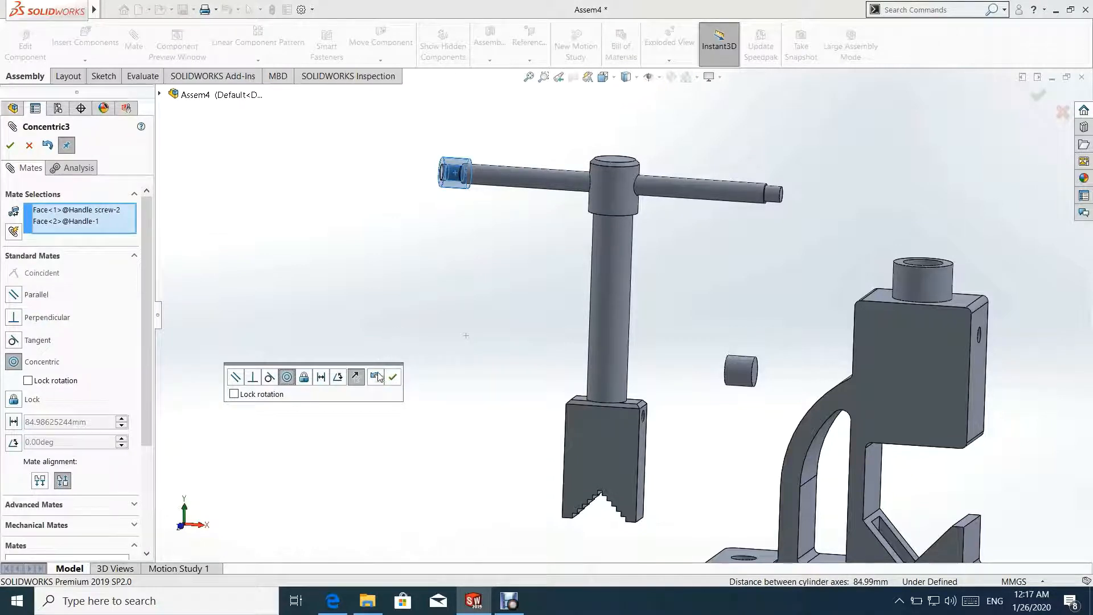
{"action": "left_click", "coordinate": [337, 376]}
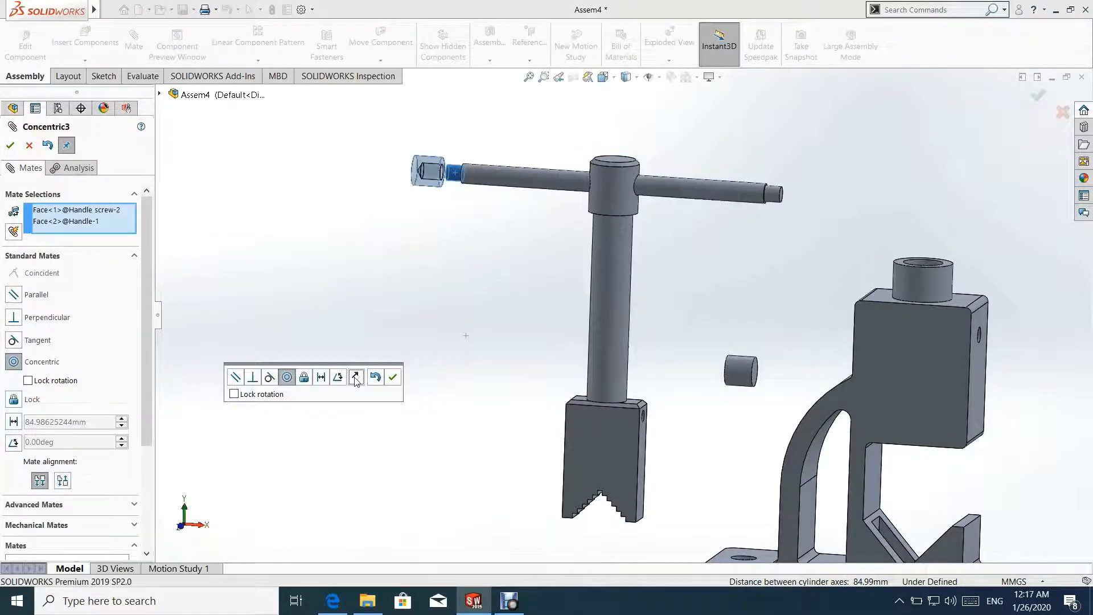
{"action": "left_click", "coordinate": [393, 377]}
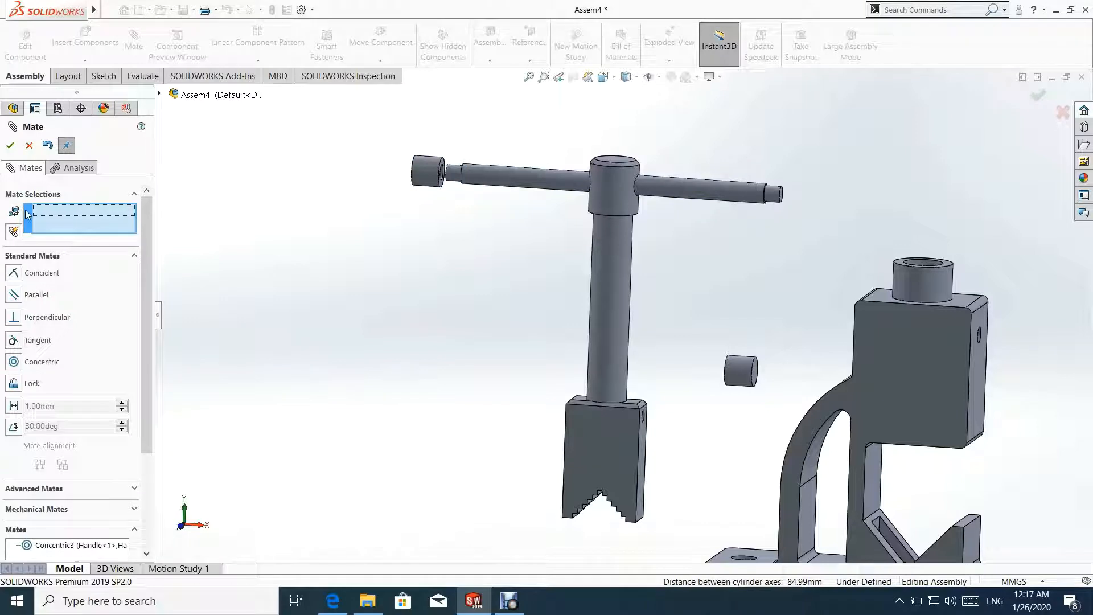
{"action": "left_click", "coordinate": [10, 146]}
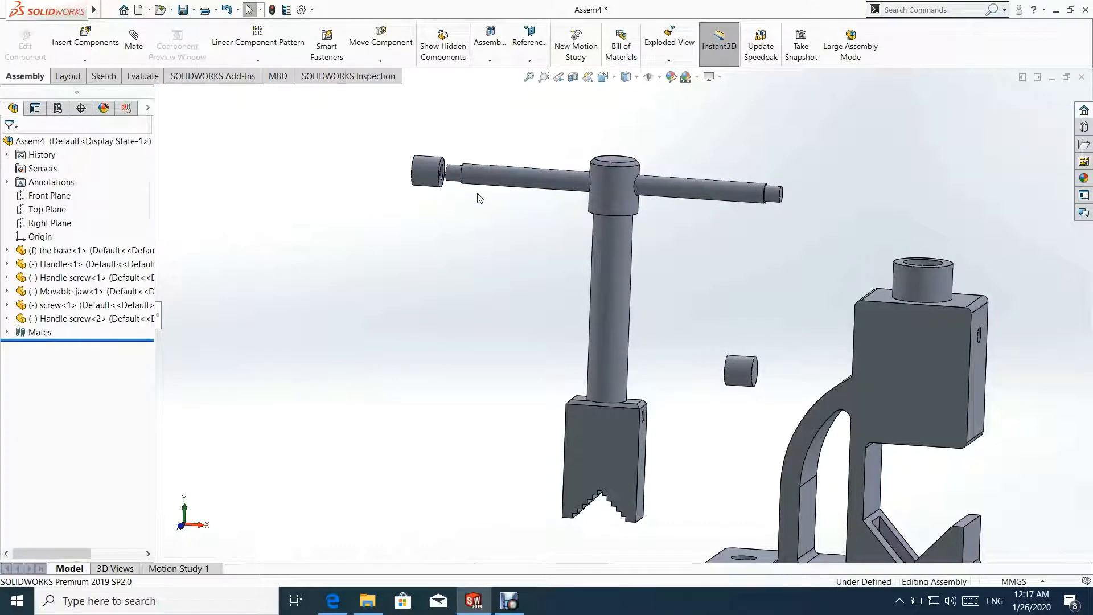
- Seat the handle screw flush with a Coincident mate and line up Handle screw<1>
{"action": "left_click", "coordinate": [435, 188]}
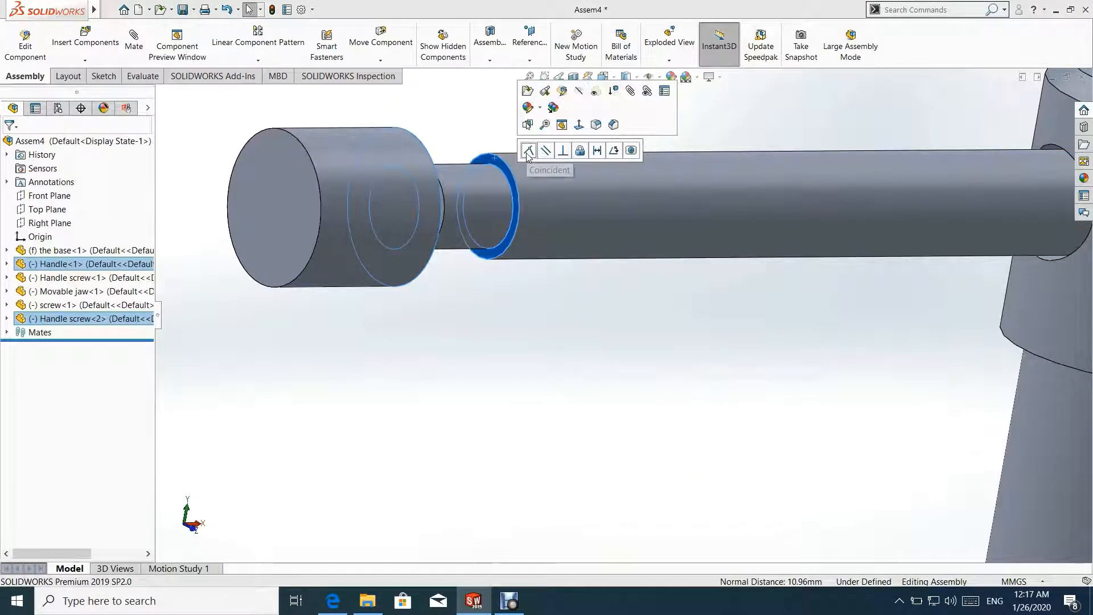
{"action": "left_click", "coordinate": [528, 151]}
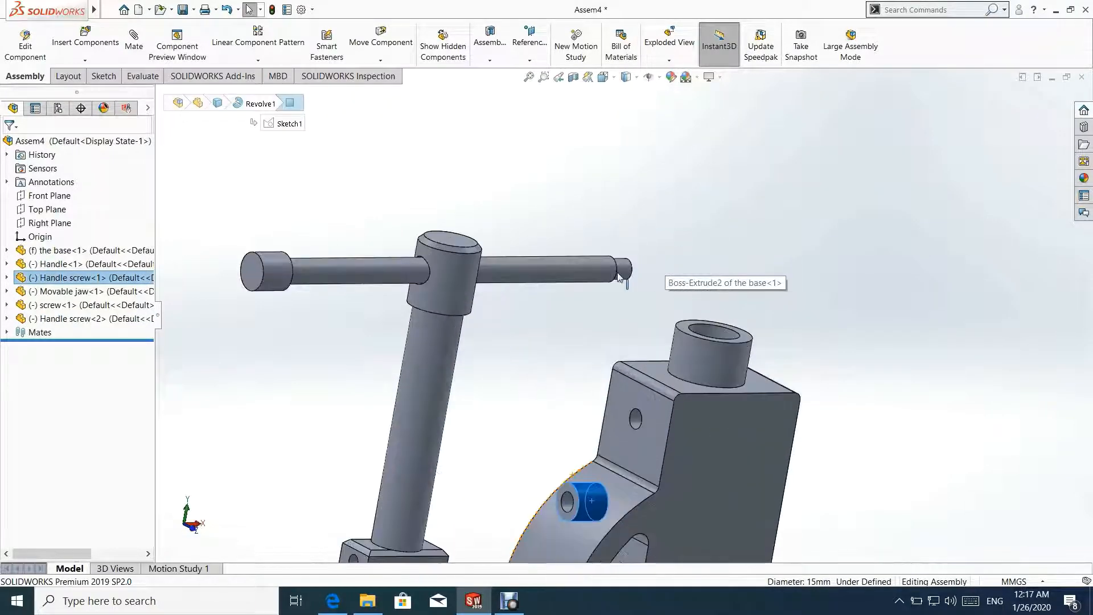
{"action": "left_click", "coordinate": [619, 270]}
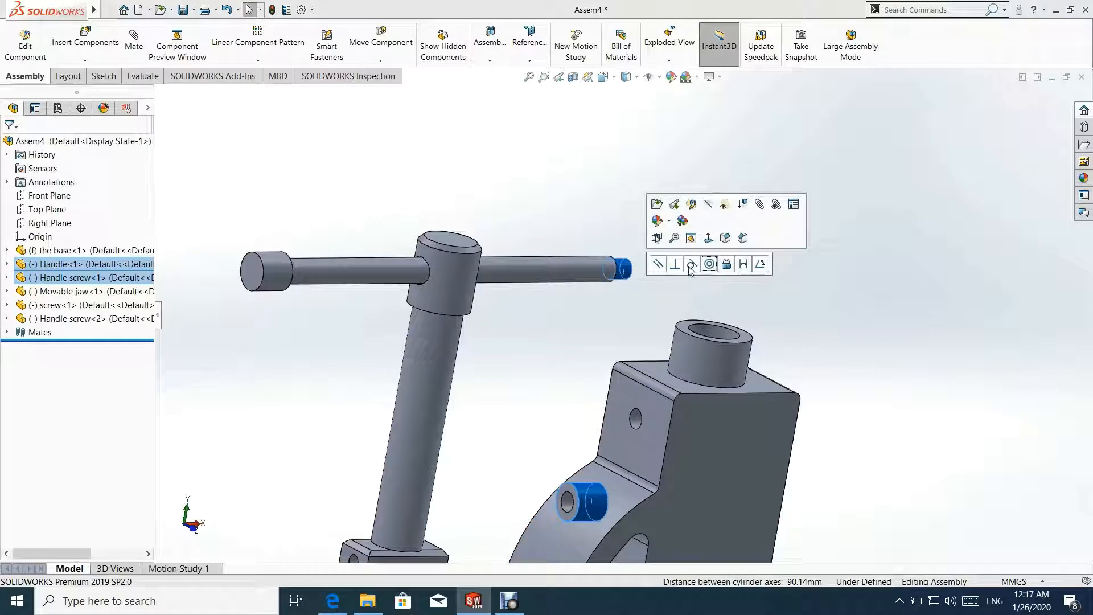
{"action": "left_click", "coordinate": [676, 305]}
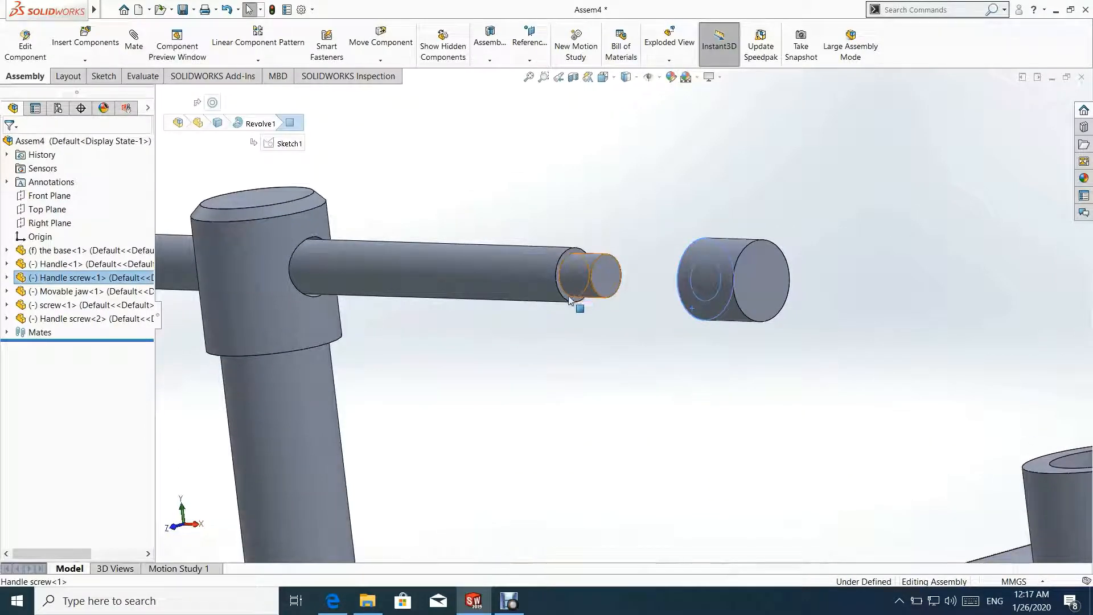
- Seat Handle screw<1> on the right end and mate screw and jaw into the base
{"action": "left_click", "coordinate": [573, 285]}
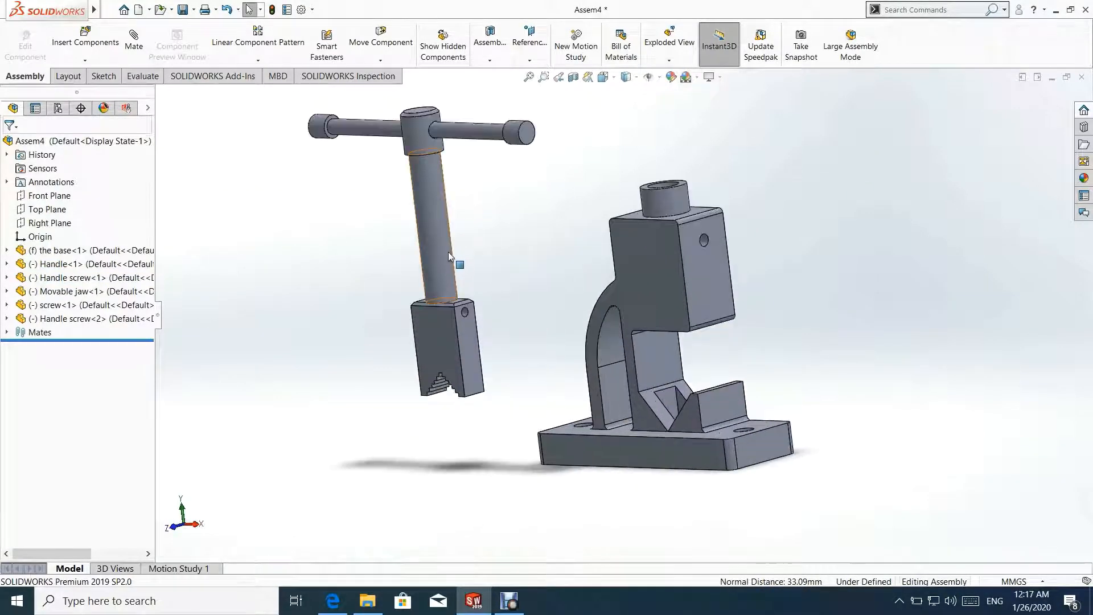
{"action": "left_click", "coordinate": [434, 208]}
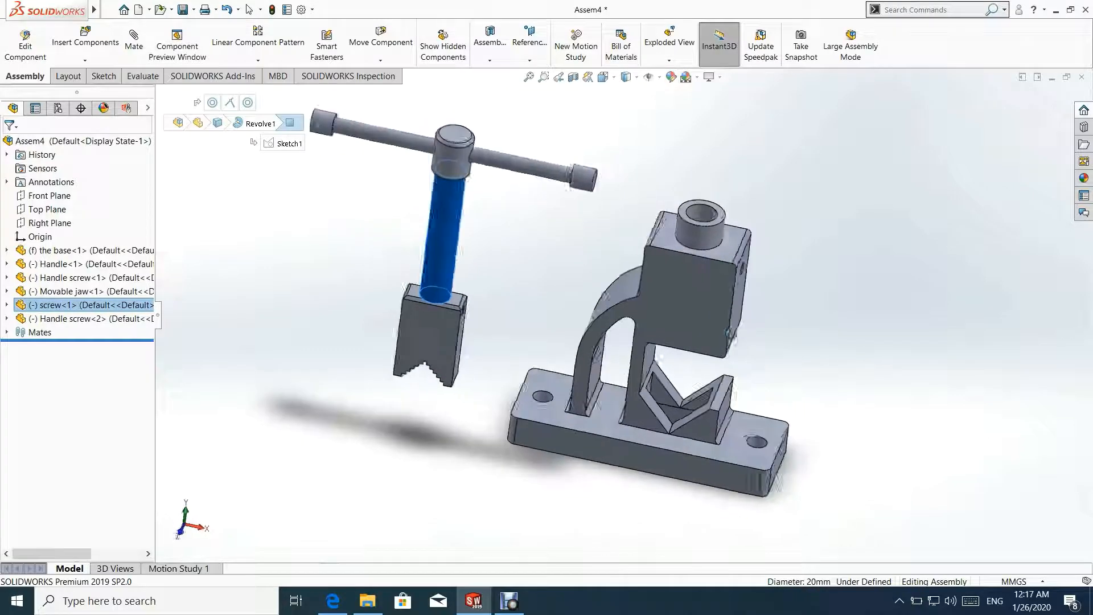
{"action": "left_click", "coordinate": [704, 216]}
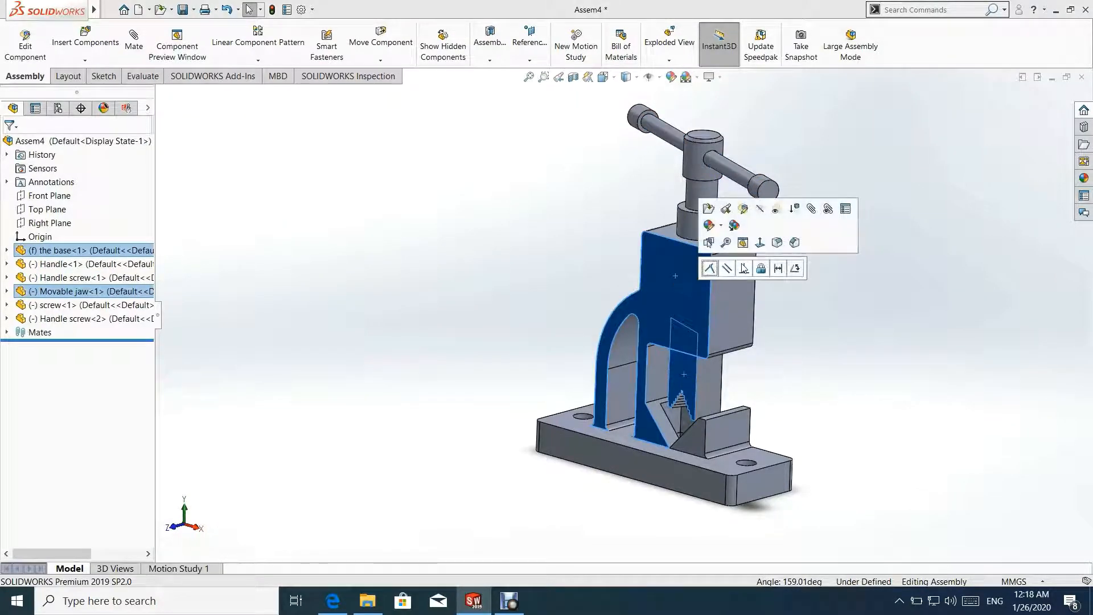
{"action": "left_click", "coordinate": [792, 351]}
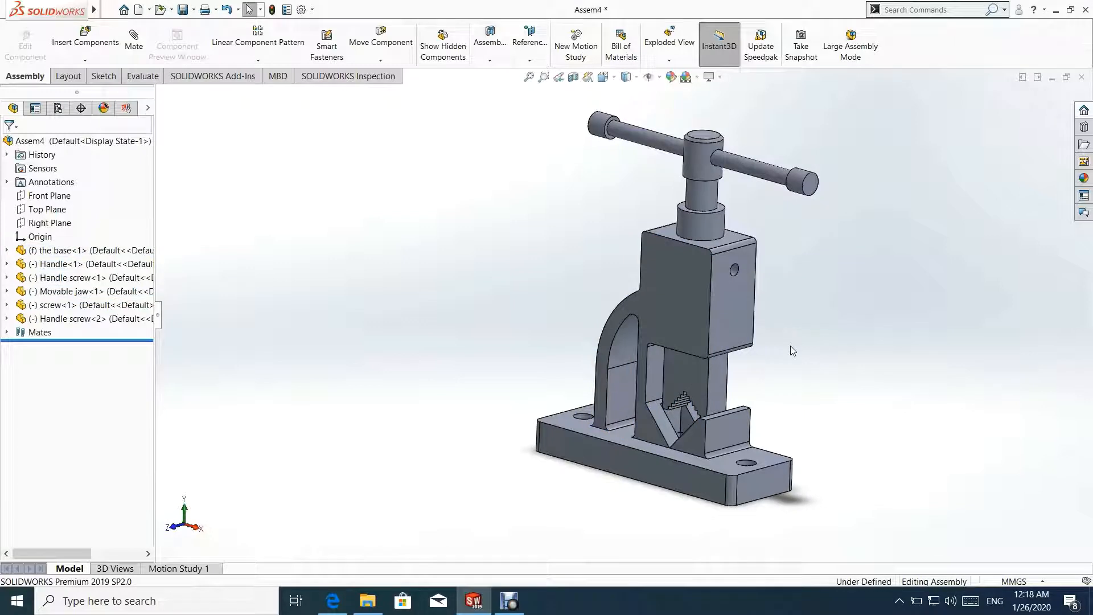
{"action": "left_click", "coordinate": [686, 198]}
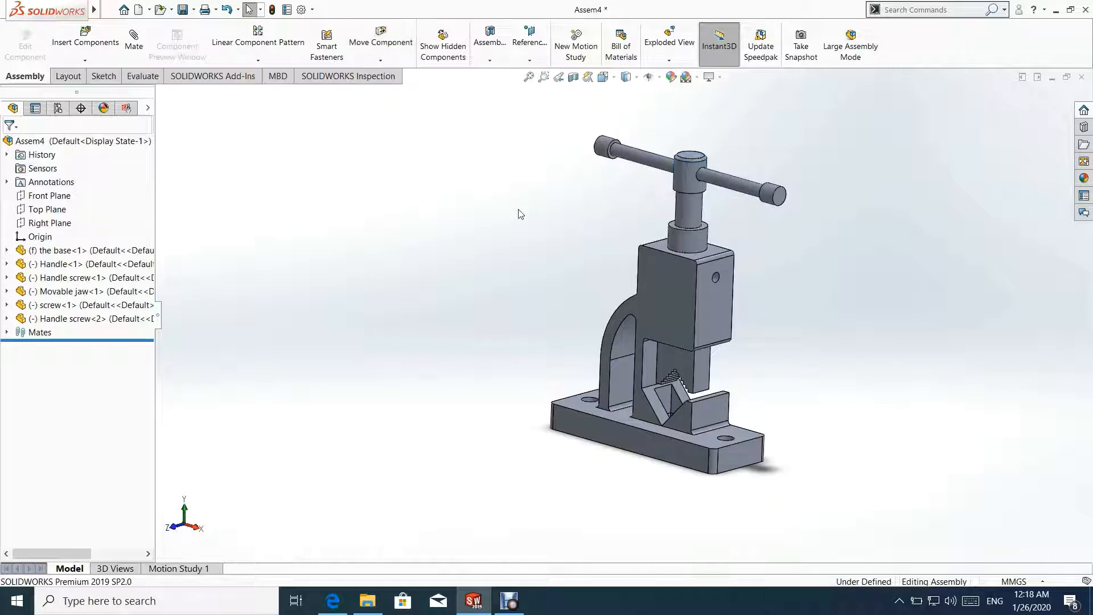
- Save the assembly with Save As under the name 'assembly modeling 1'
{"action": "left_click", "coordinate": [109, 9]}
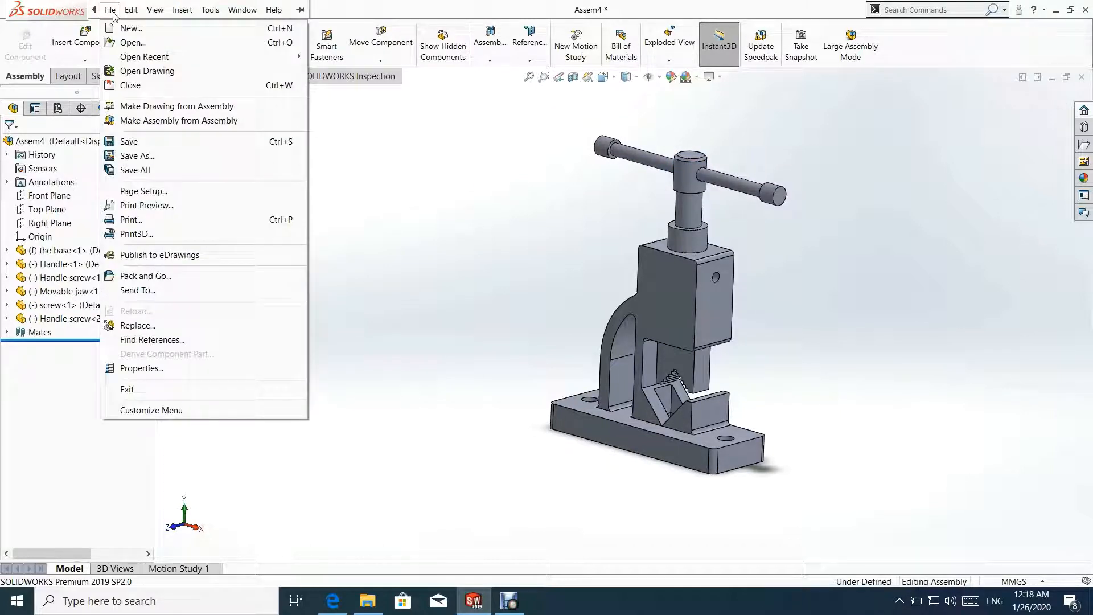
{"action": "left_click", "coordinate": [128, 142]}
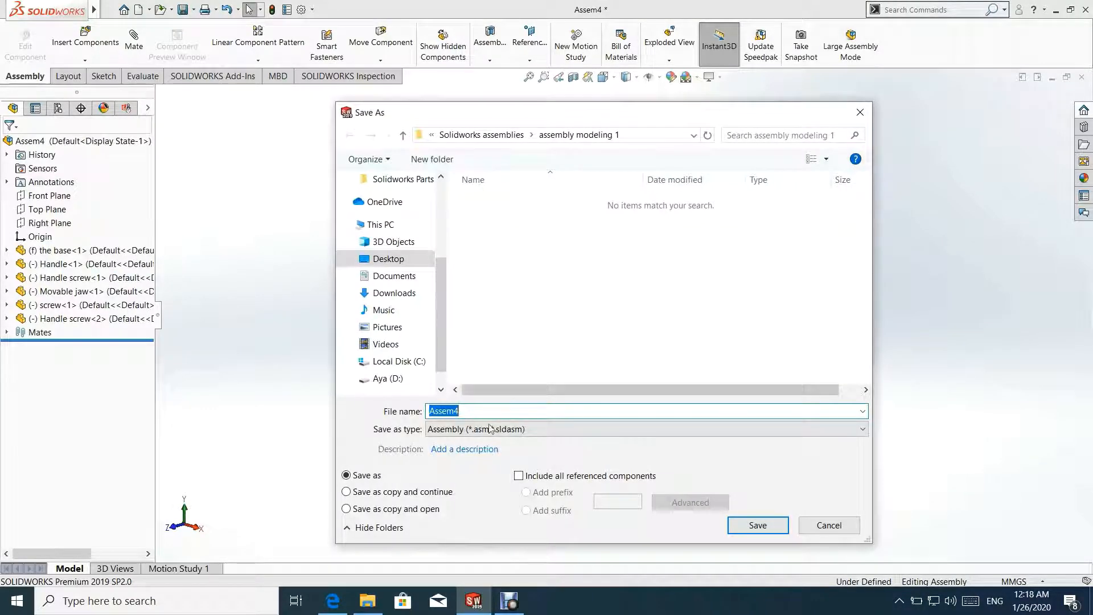
{"action": "mouse_move", "coordinate": [486, 398]}
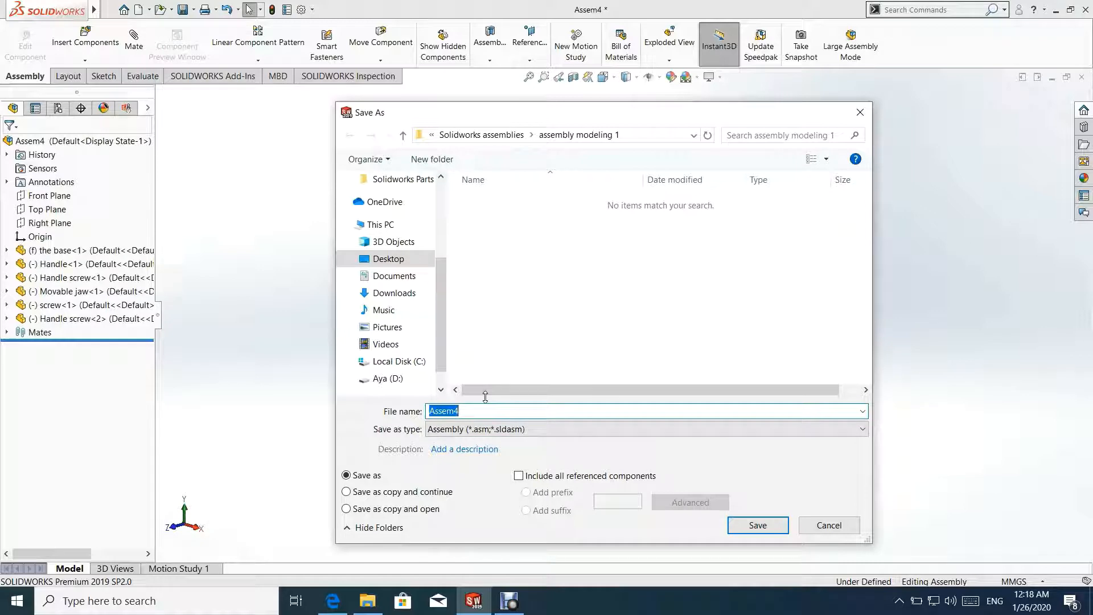
{"action": "type", "text": "assem"}
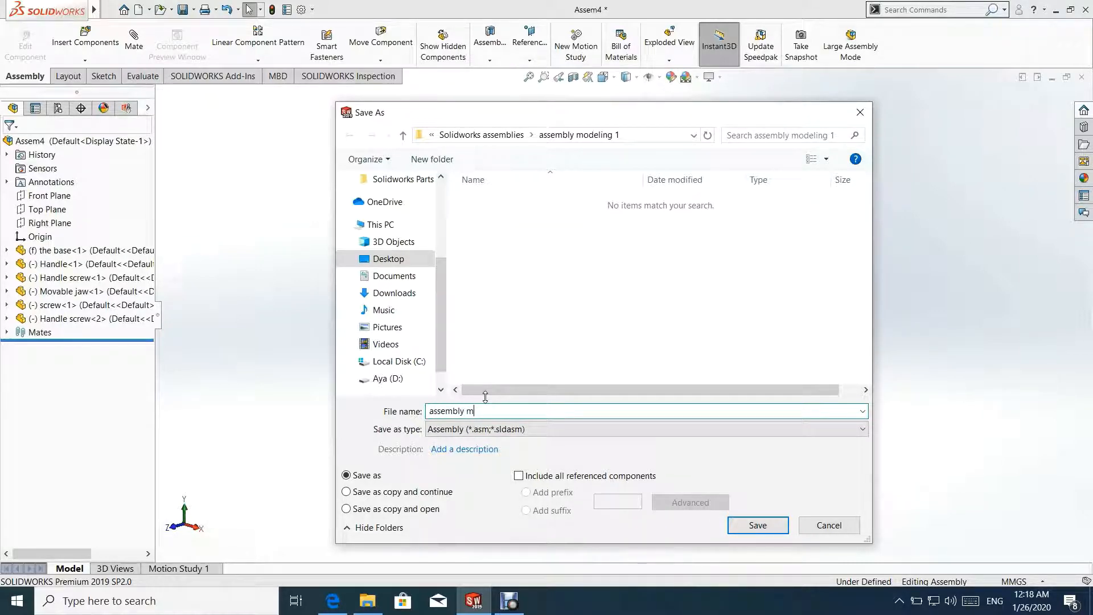
{"action": "type", "text": "odeling"}
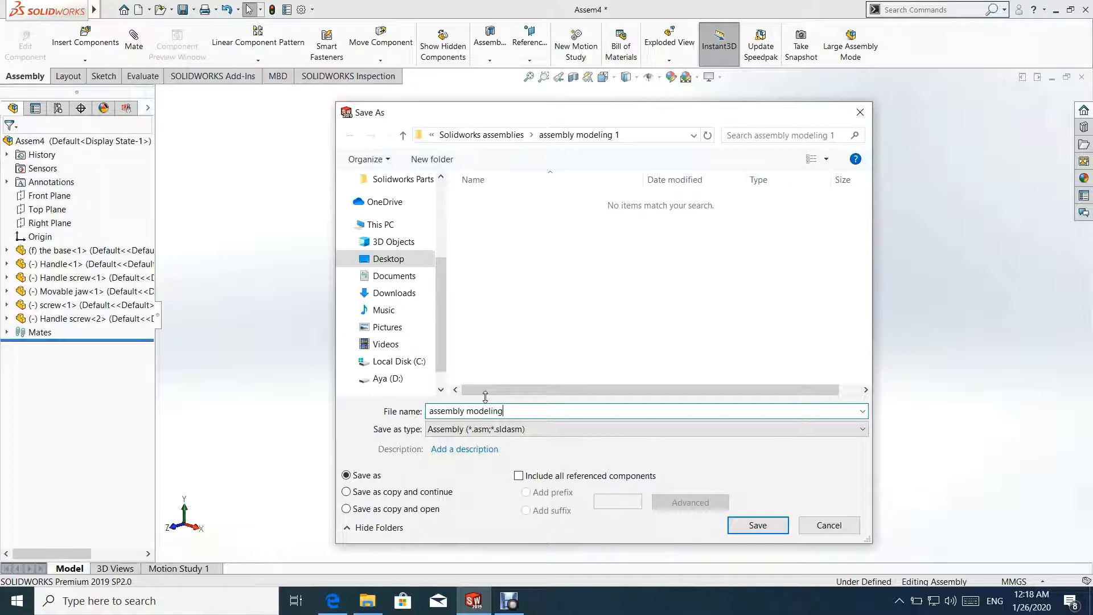
{"action": "type", "text": "1"}
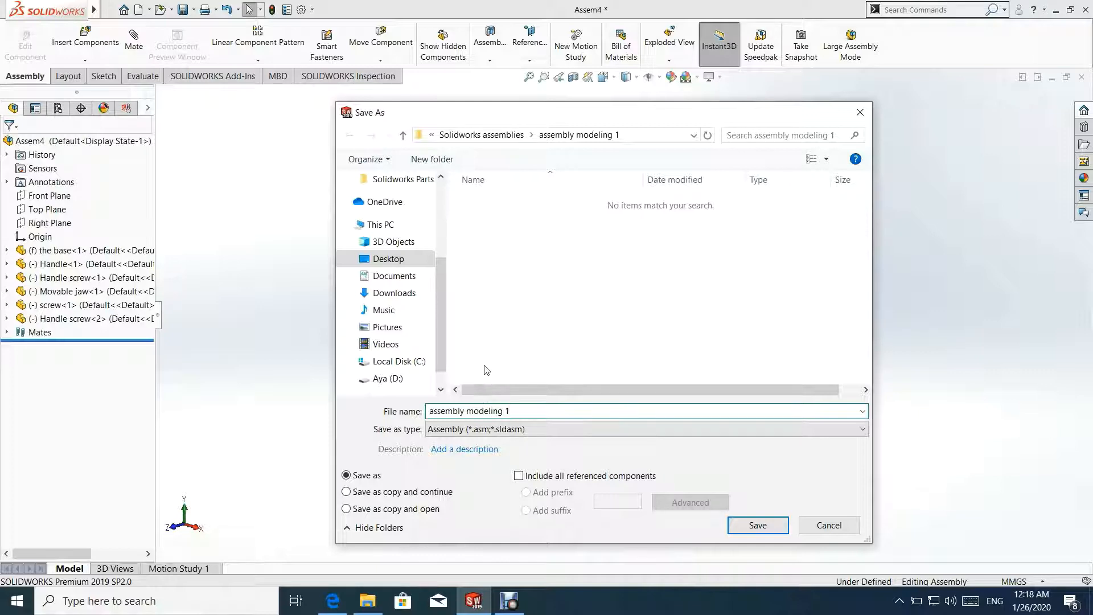
{"action": "left_click", "coordinate": [757, 525]}
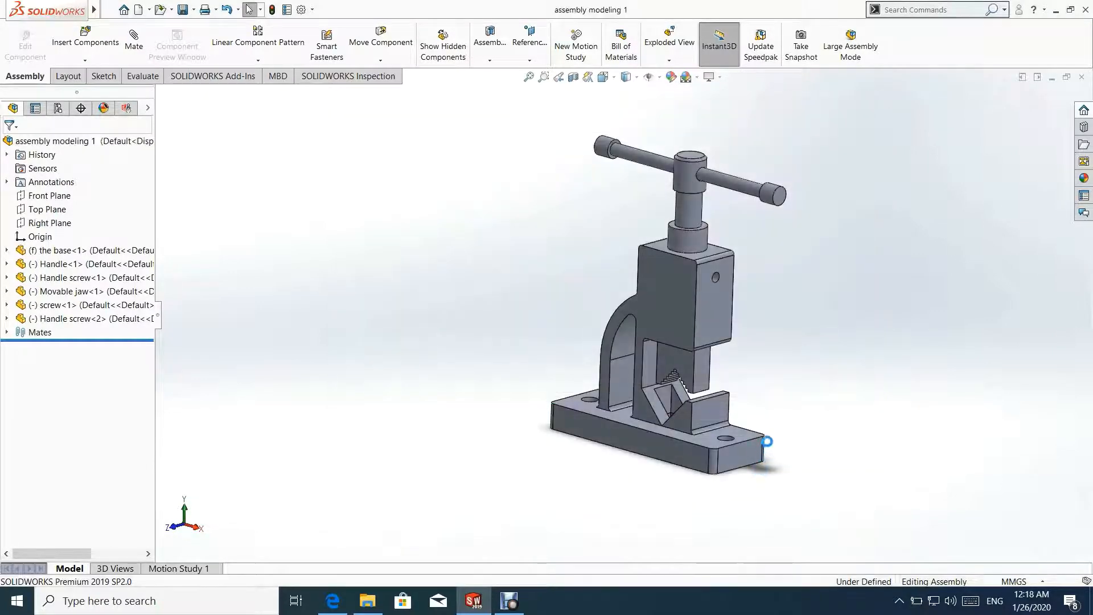